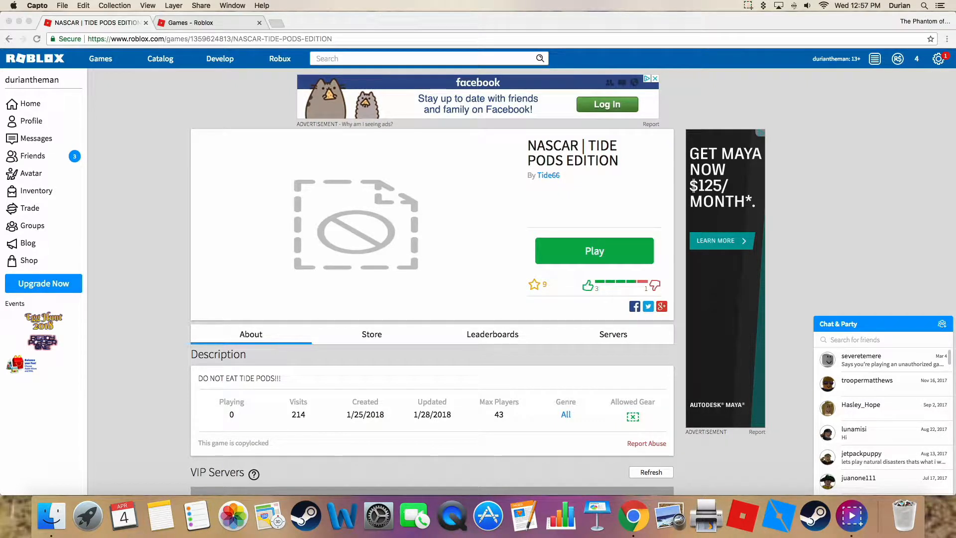
Step: Start the NASCAR Tide Pods Edition game, letting Chrome open the Roblox player and dismissing the install prompt
{"action": "left_click", "coordinate": [594, 251]}
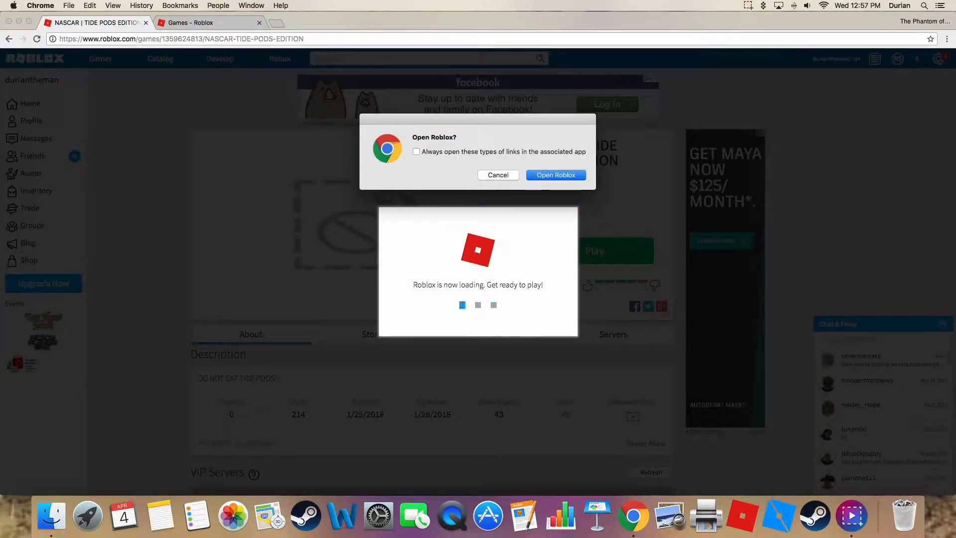
{"action": "left_click", "coordinate": [555, 175]}
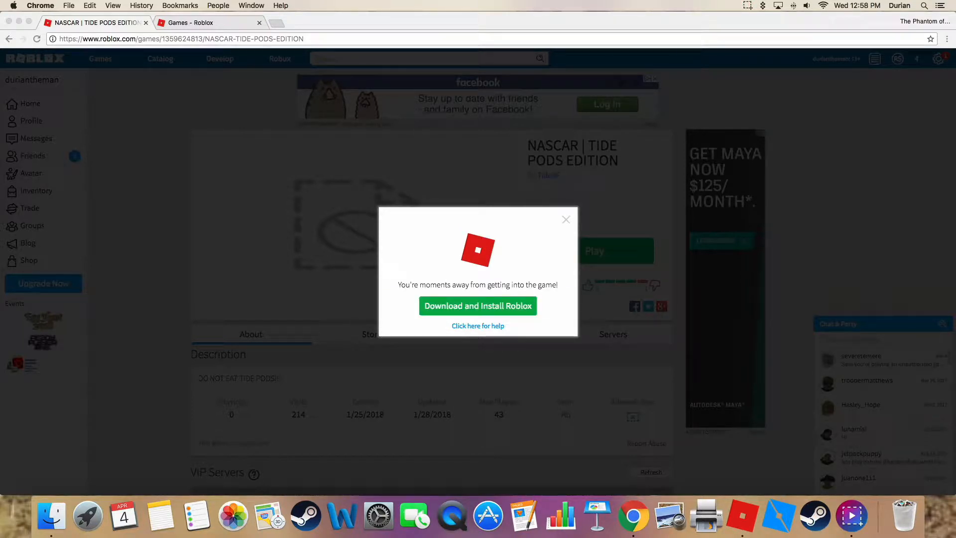
{"action": "left_click", "coordinate": [566, 219]}
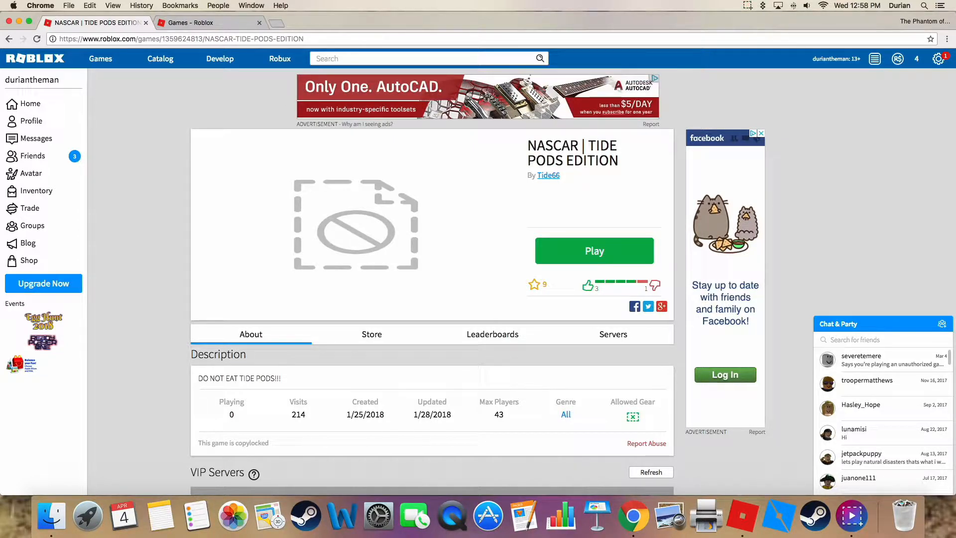
{"action": "left_click", "coordinate": [593, 251]}
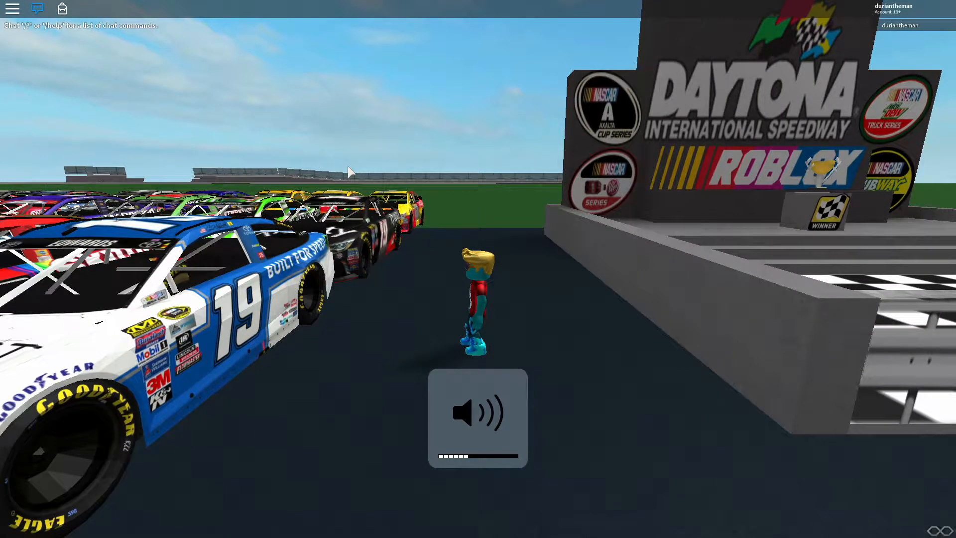
Step: Get into the number 19 race car and drive it forward across the infield grass
{"action": "left_click", "coordinate": [477, 420]}
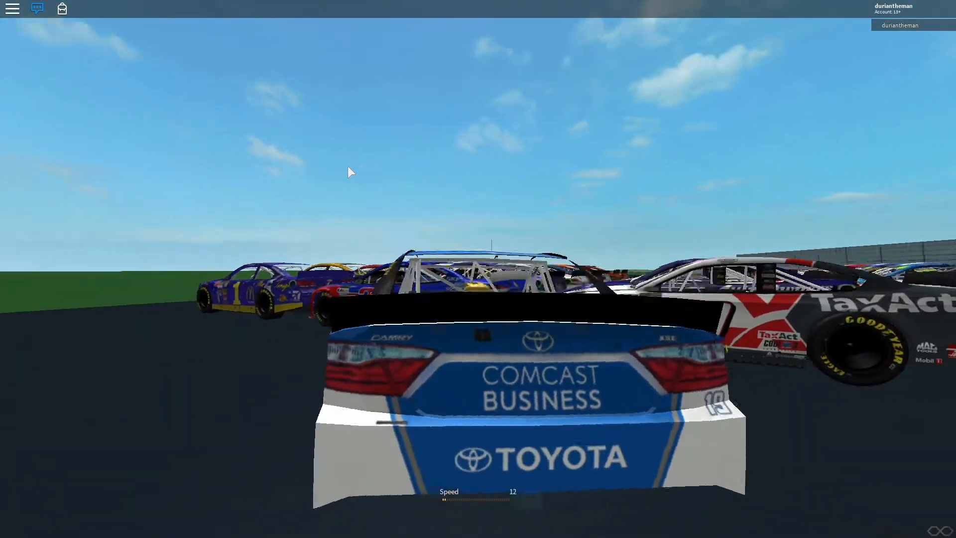
{"action": "key", "text": "w"}
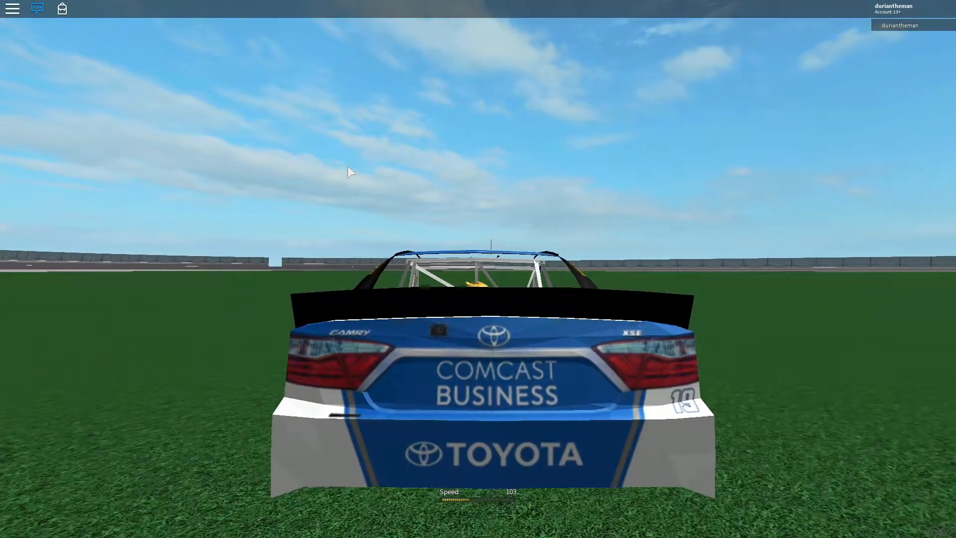
{"action": "key", "text": "w"}
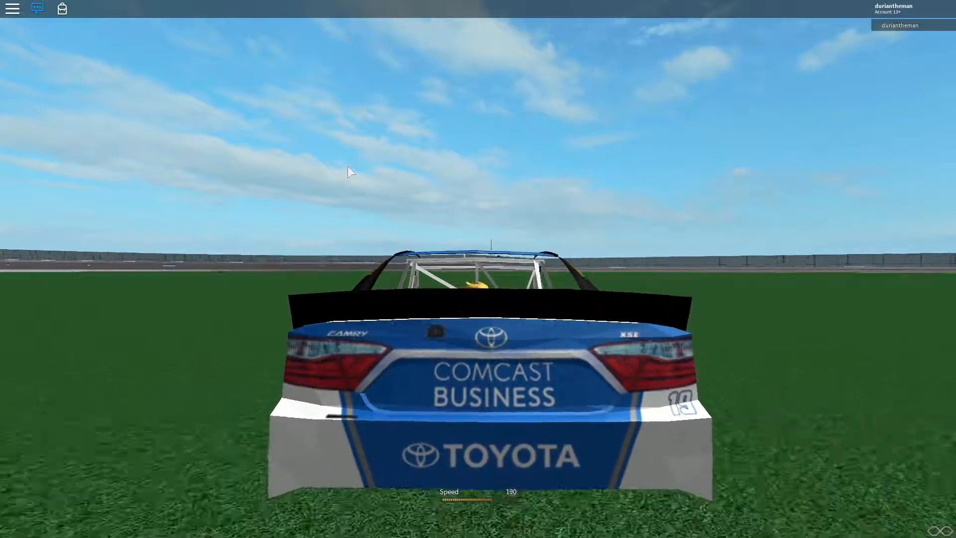
{"action": "key", "text": "w"}
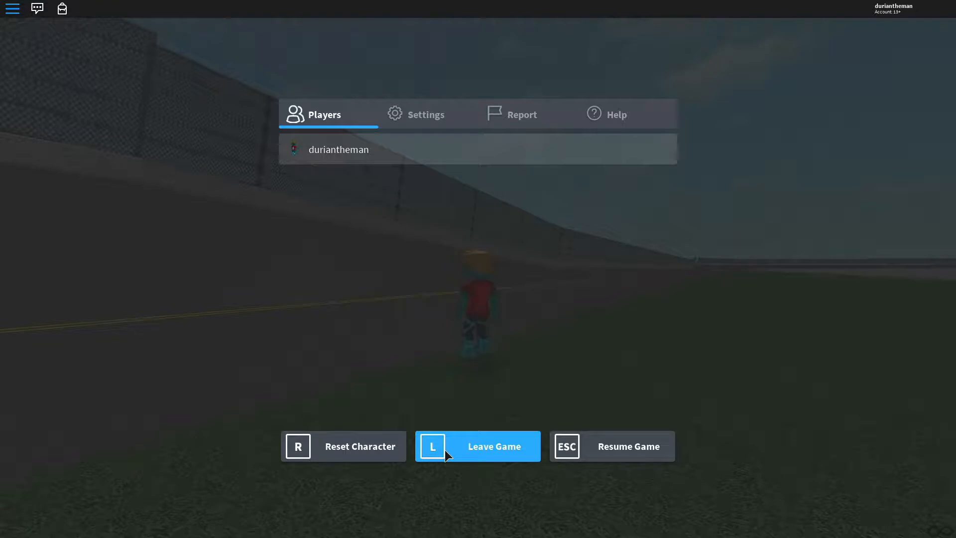
Step: Leave the NASCAR game and confirm, returning to the Roblox page in Chrome
{"action": "left_click", "coordinate": [477, 447]}
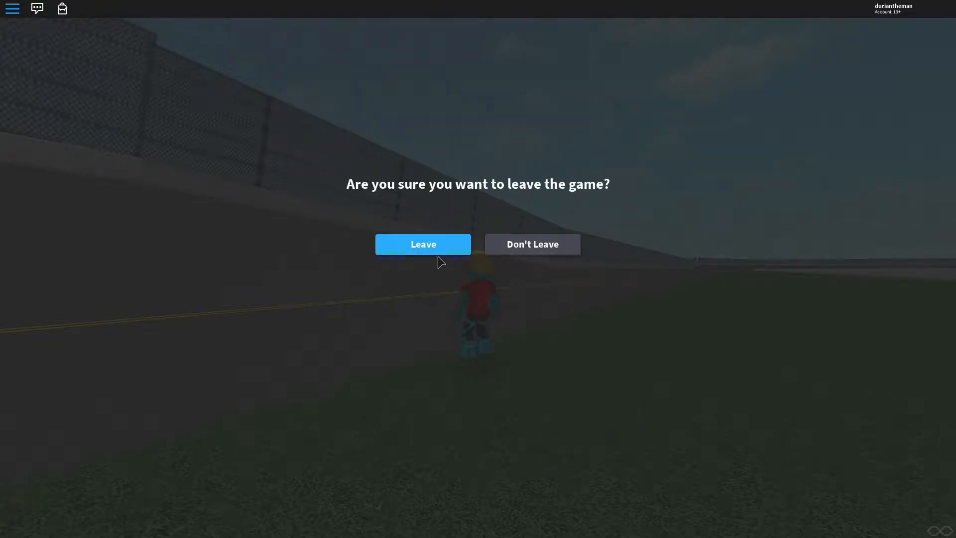
{"action": "left_click", "coordinate": [422, 244]}
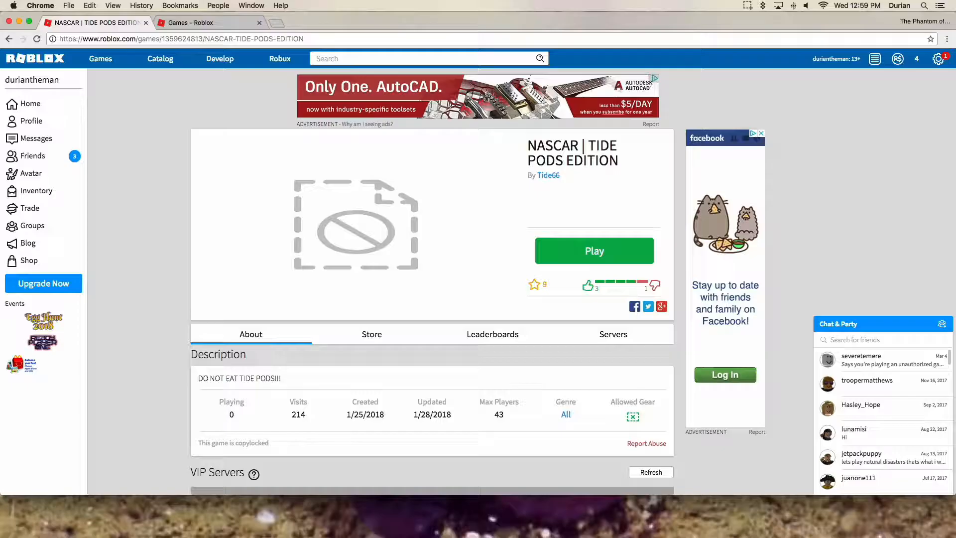
{"action": "mouse_move", "coordinate": [28, 121]}
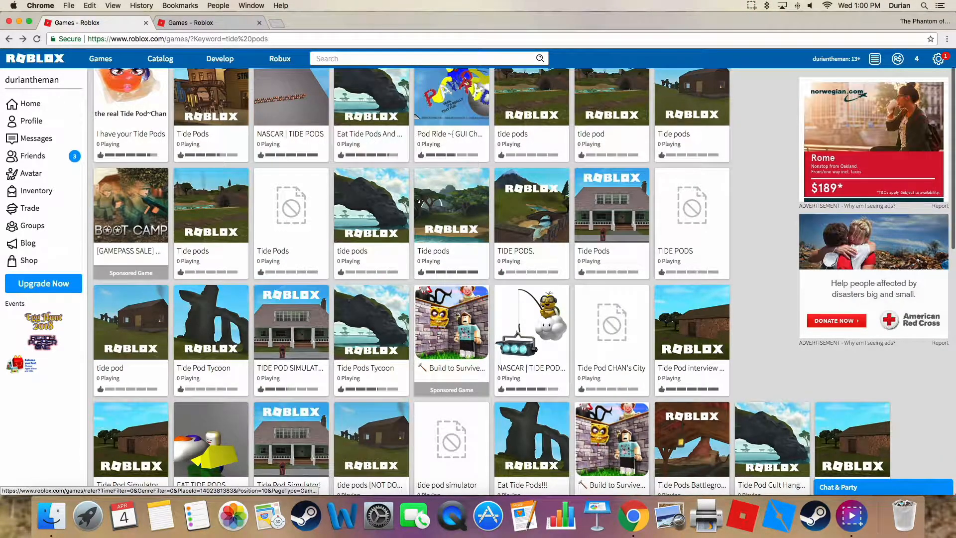
Step: Start the I have your Tide Pods game from the results and dismiss the install prompt
{"action": "scroll", "scroll_direction": "up", "scroll_amount": 3}
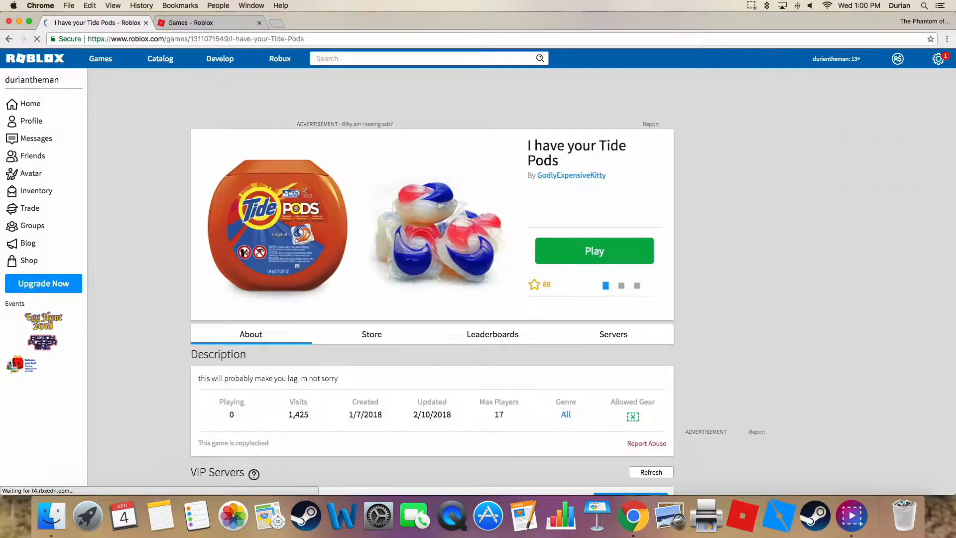
{"action": "left_click", "coordinate": [593, 251]}
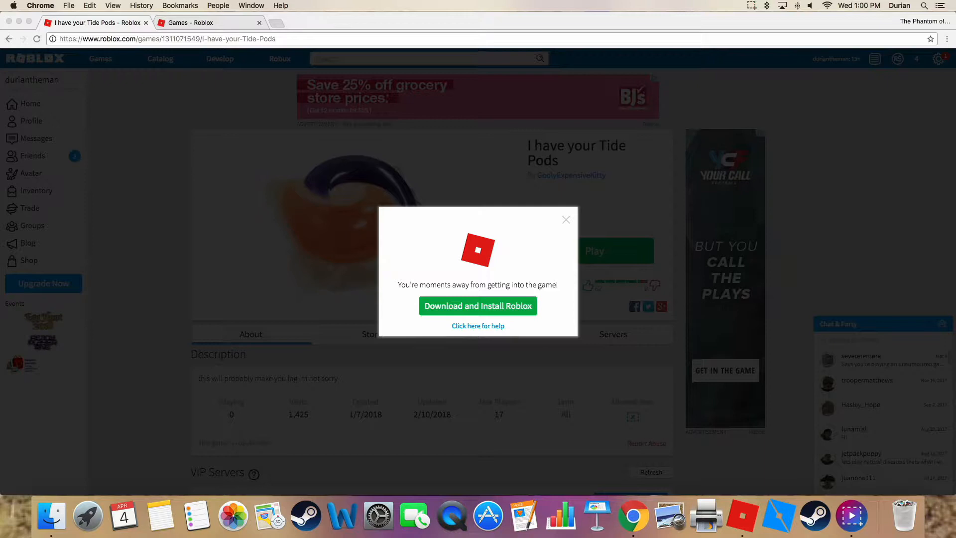
{"action": "left_click", "coordinate": [478, 305]}
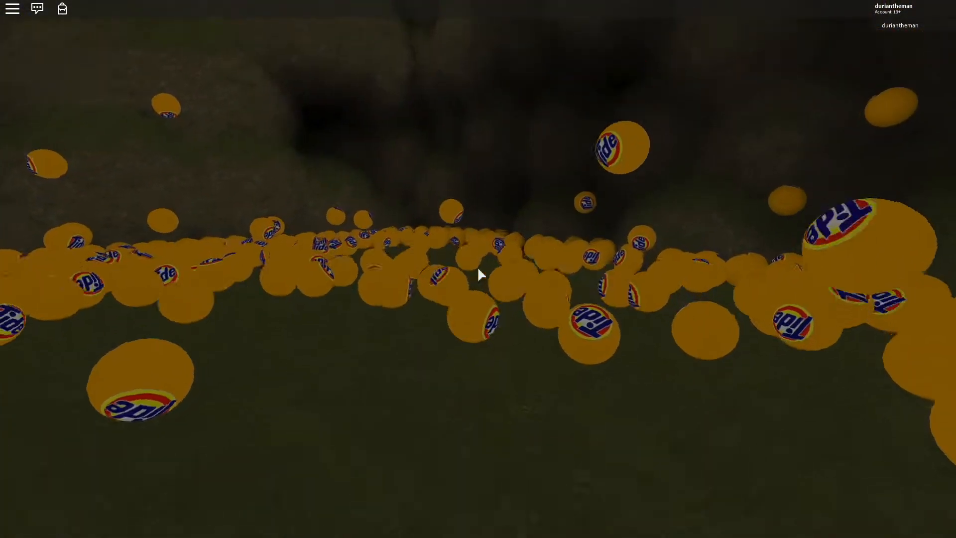
Step: Bring up Roblox's in-game menu over the Tide Pods field with Escape
{"action": "key", "text": "Escape"}
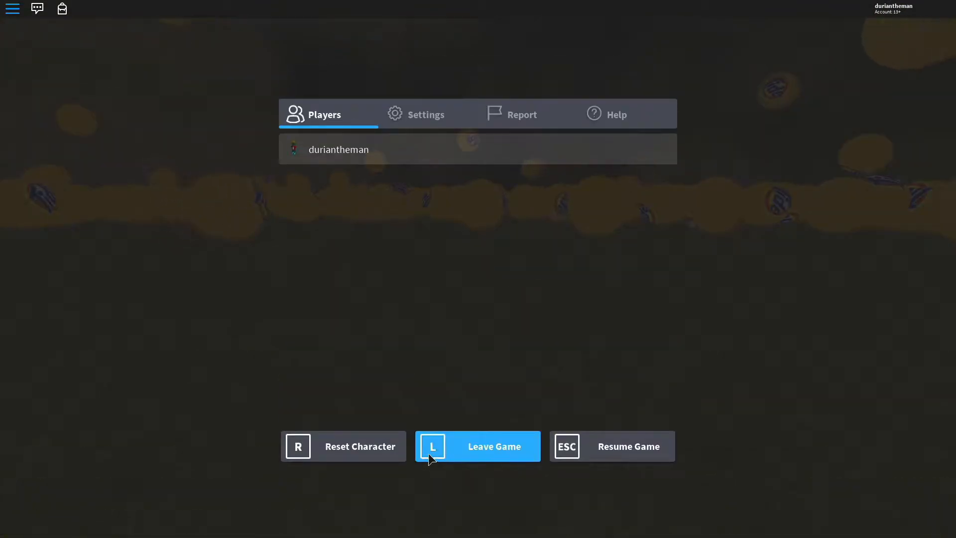
Step: Leave the I have your Tide Pods game and confirm, returning to the search results
{"action": "left_click", "coordinate": [477, 446]}
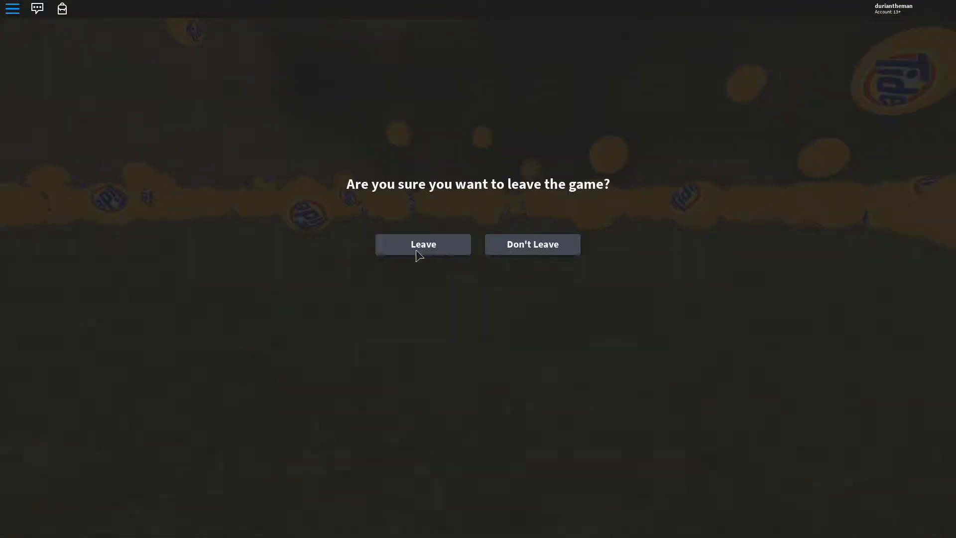
{"action": "left_click", "coordinate": [423, 244]}
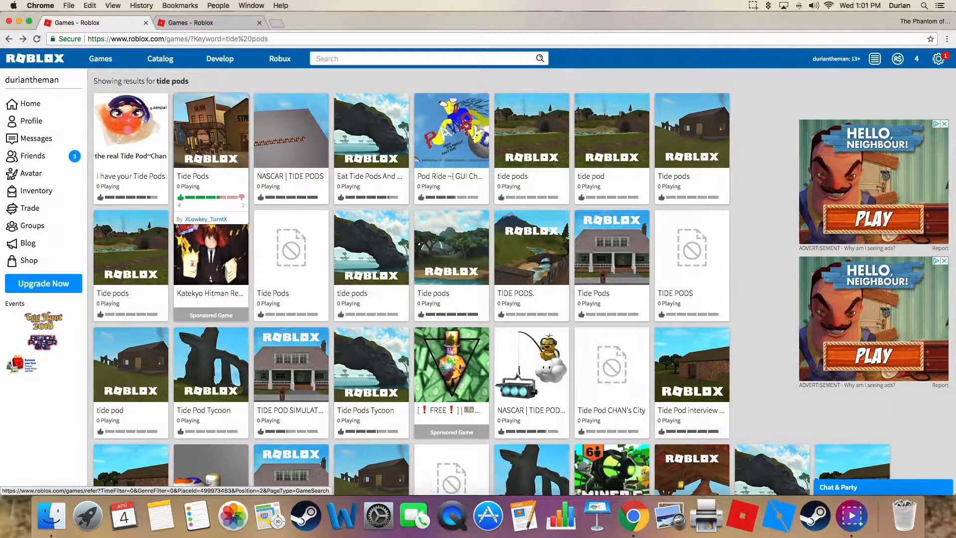
Step: Start the Tide Pods roleplay game, set Roblox links to always open automatically, and dismiss the install prompt
{"action": "left_click", "coordinate": [211, 130]}
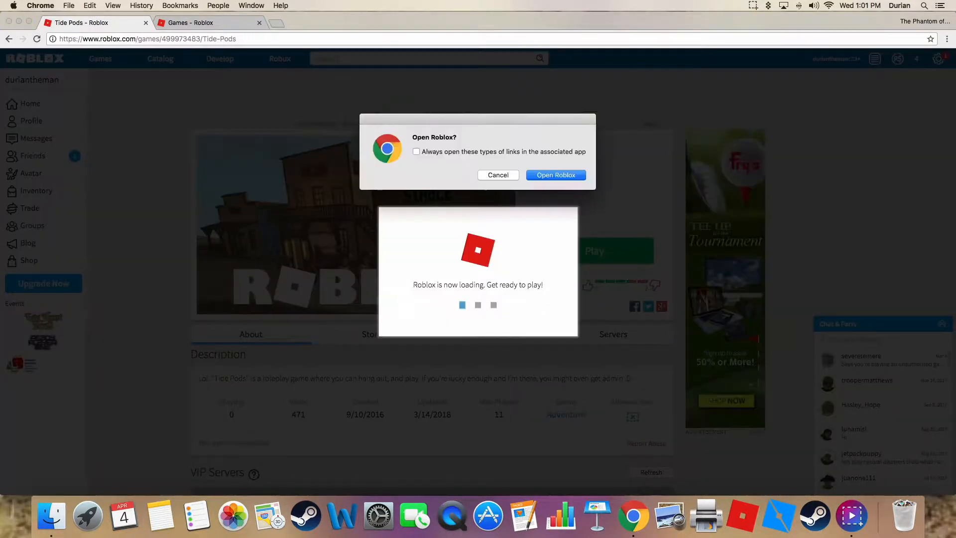
{"action": "left_click", "coordinate": [416, 151]}
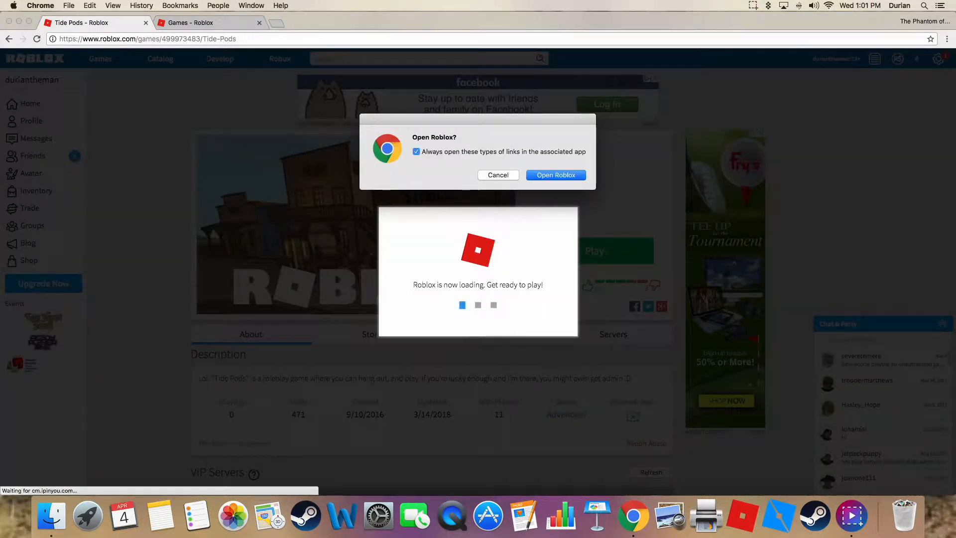
{"action": "left_click", "coordinate": [554, 176]}
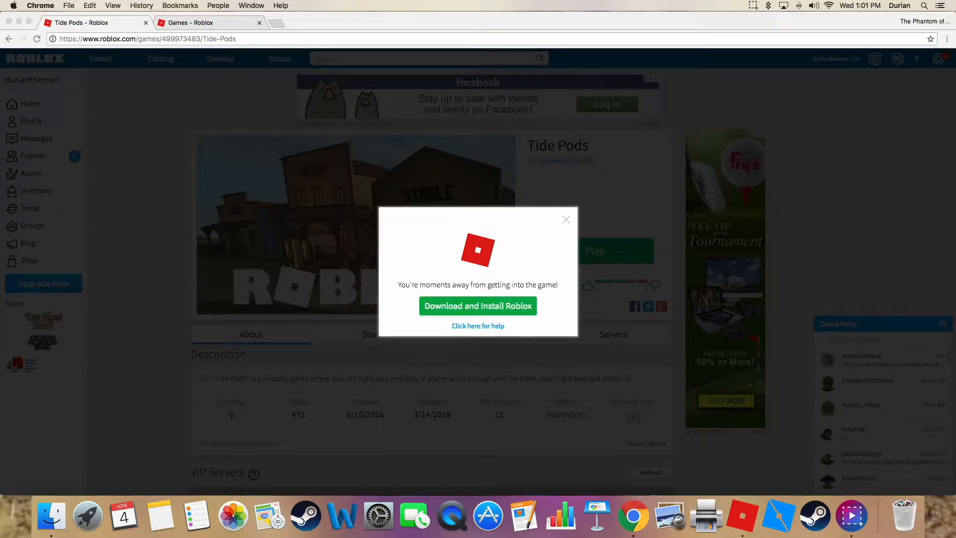
{"action": "left_click", "coordinate": [566, 219]}
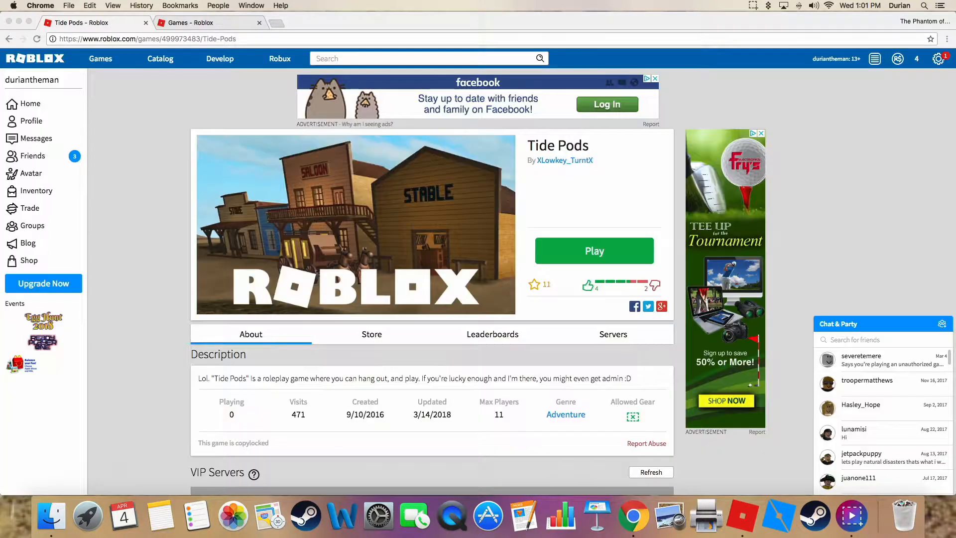
{"action": "left_click", "coordinate": [593, 251]}
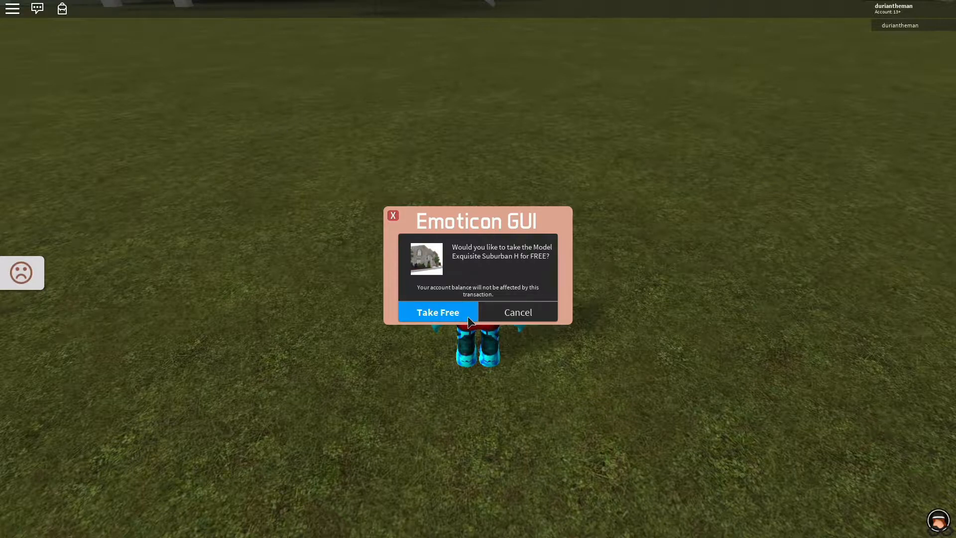
Step: Take the free suburban house model and close the Emoticon GUI popup
{"action": "left_click", "coordinate": [438, 312]}
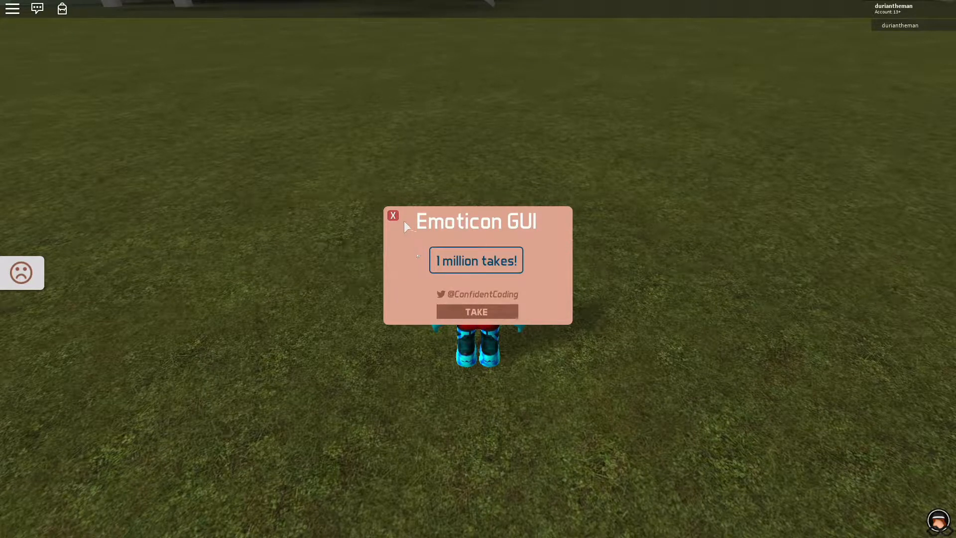
{"action": "left_click", "coordinate": [392, 215]}
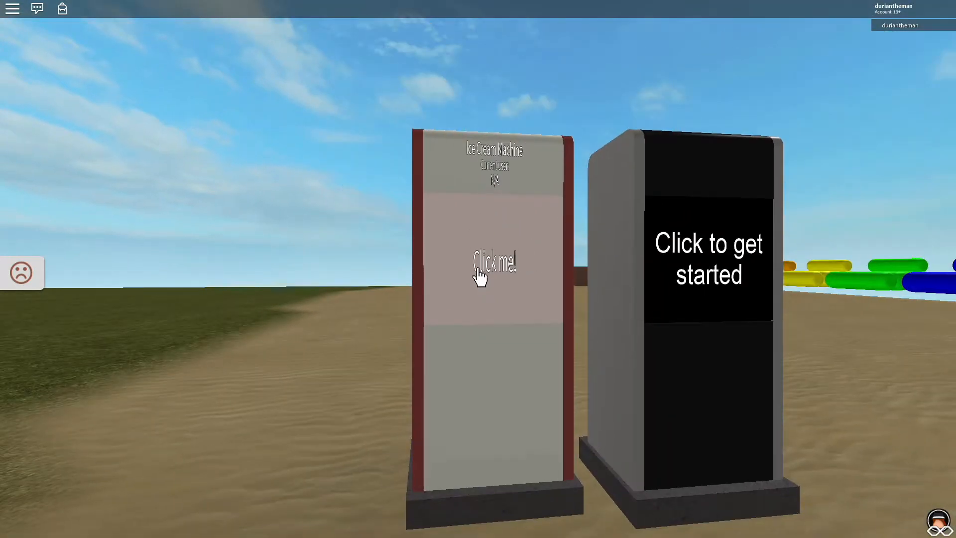
Step: Dispense a CottonCandy ice cream from the Ice Cream Machine into the inventory
{"action": "left_click", "coordinate": [494, 263]}
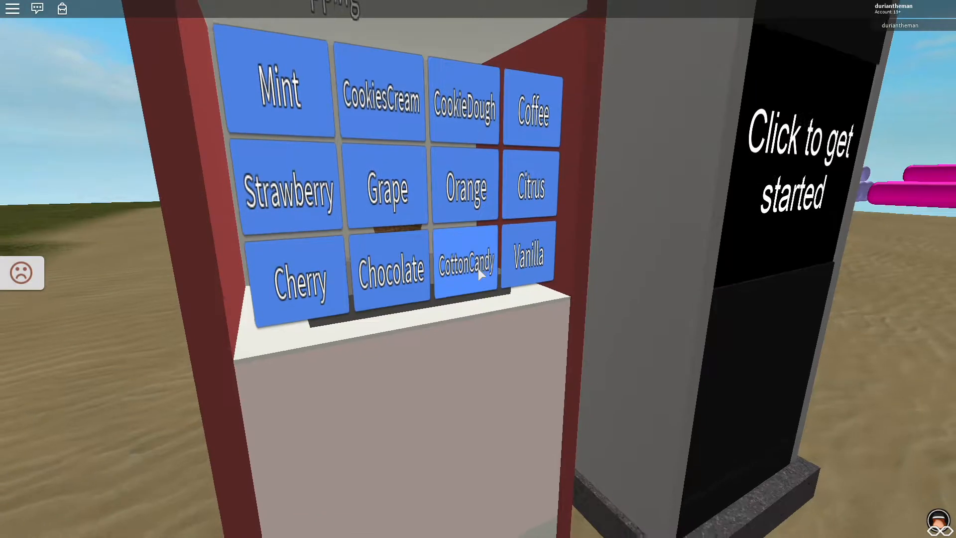
{"action": "left_click", "coordinate": [465, 271]}
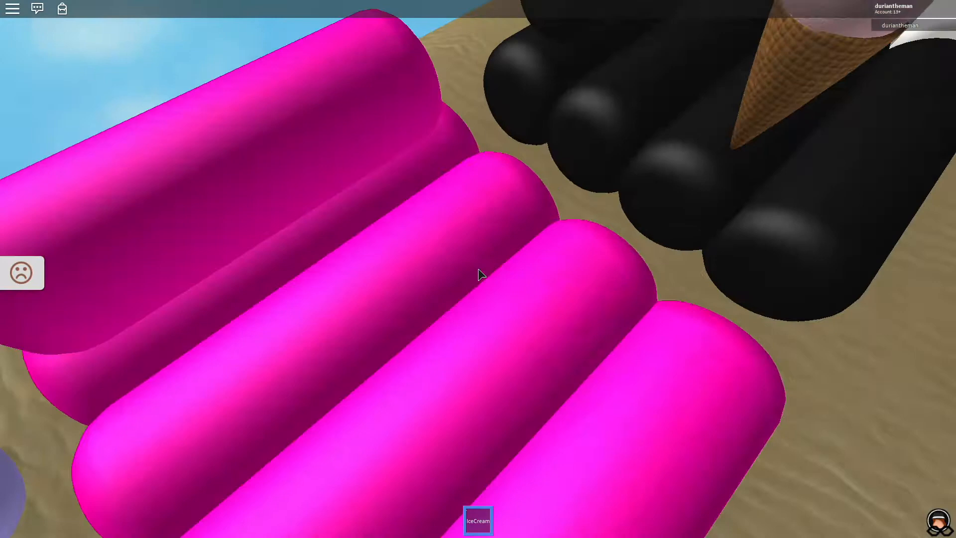
{"action": "mouse_move", "coordinate": [478, 274]}
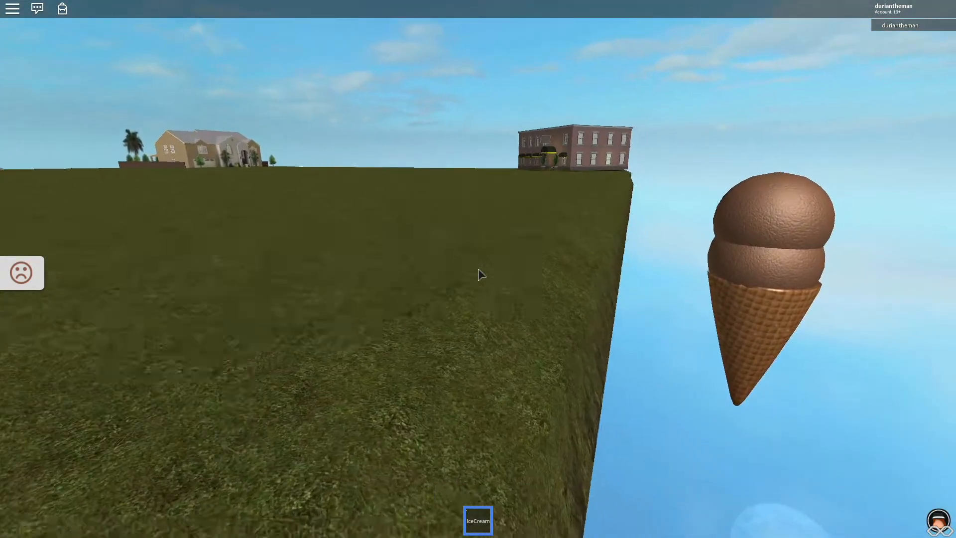
Step: Leave the western-town Tide Pods game via the game menu and confirm
{"action": "key", "text": "Escape"}
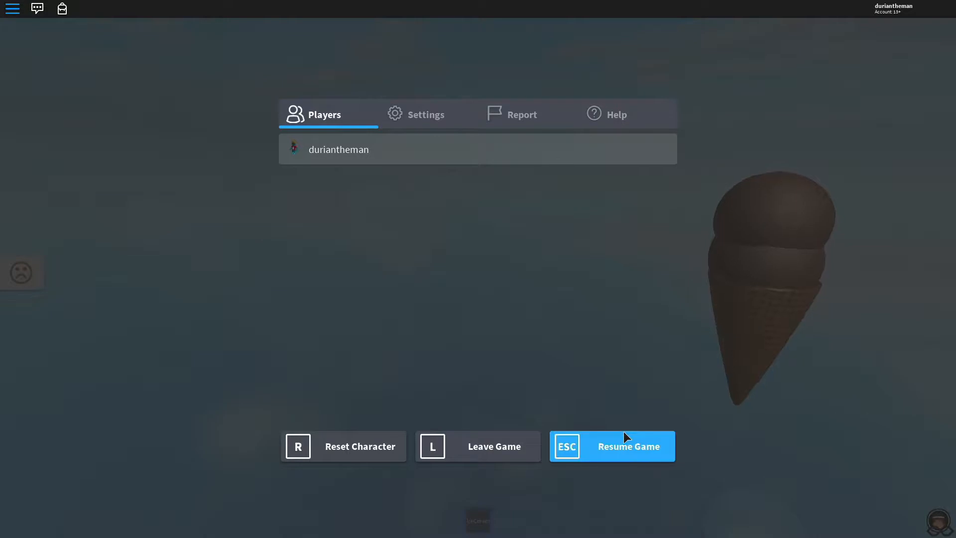
{"action": "mouse_move", "coordinate": [477, 446]}
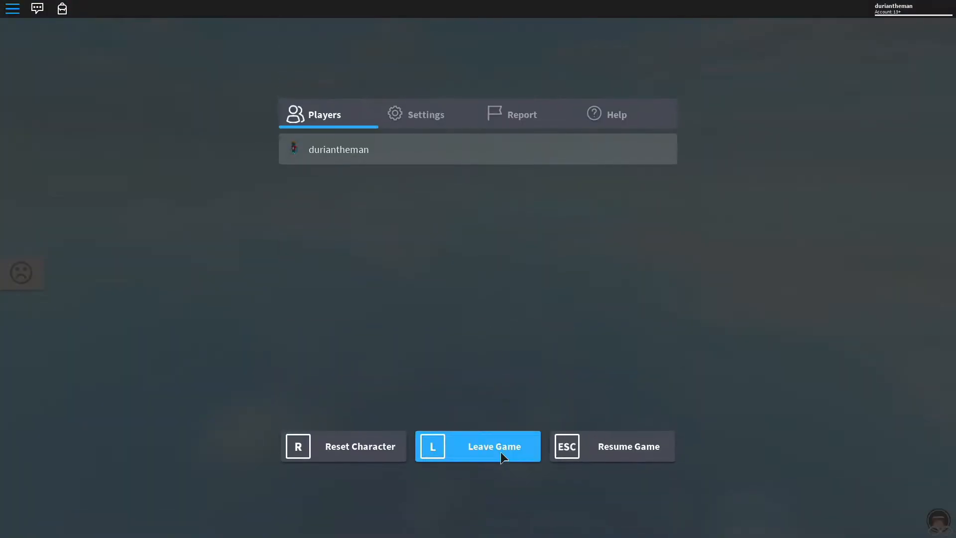
{"action": "left_click", "coordinate": [477, 446]}
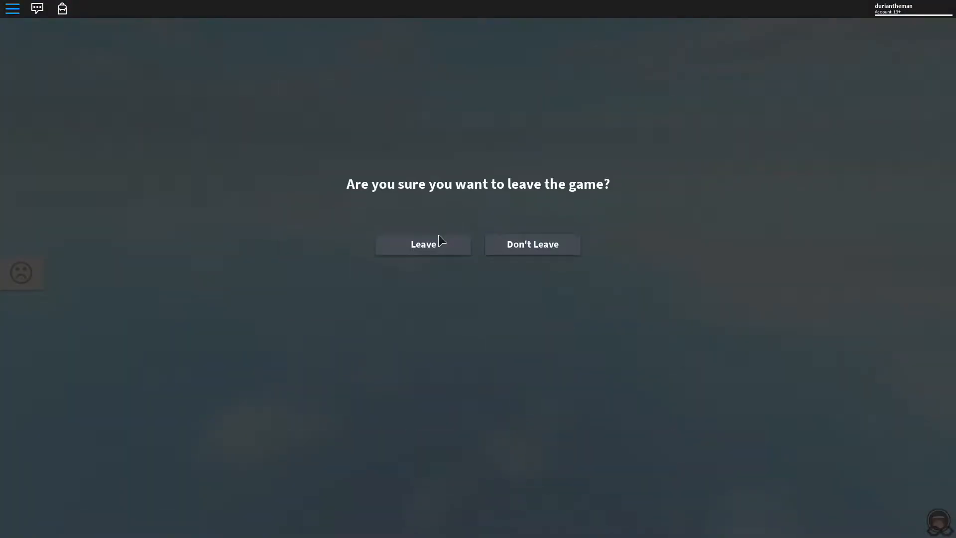
{"action": "left_click", "coordinate": [422, 244]}
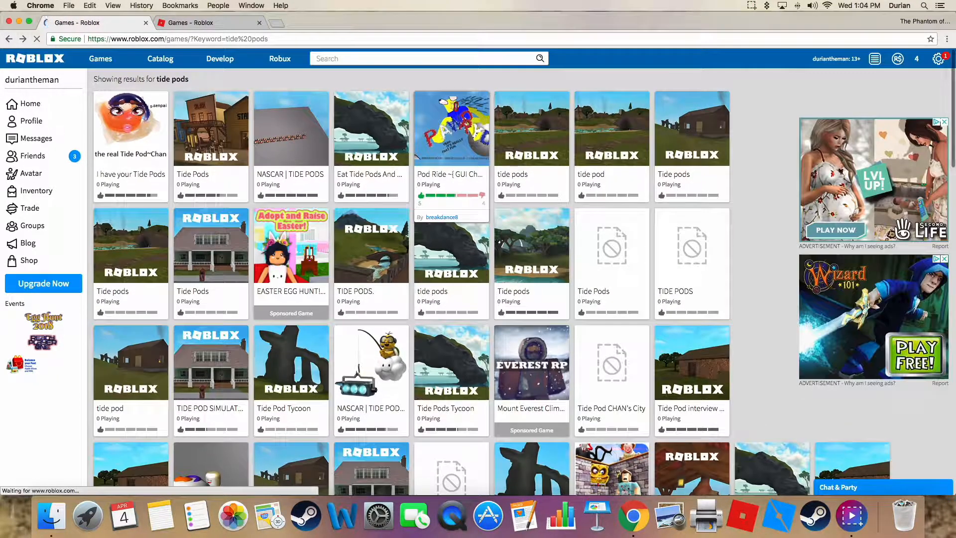
Step: Launch the Pod Ride game by breakdance8 from its game page
{"action": "left_click", "coordinate": [450, 129]}
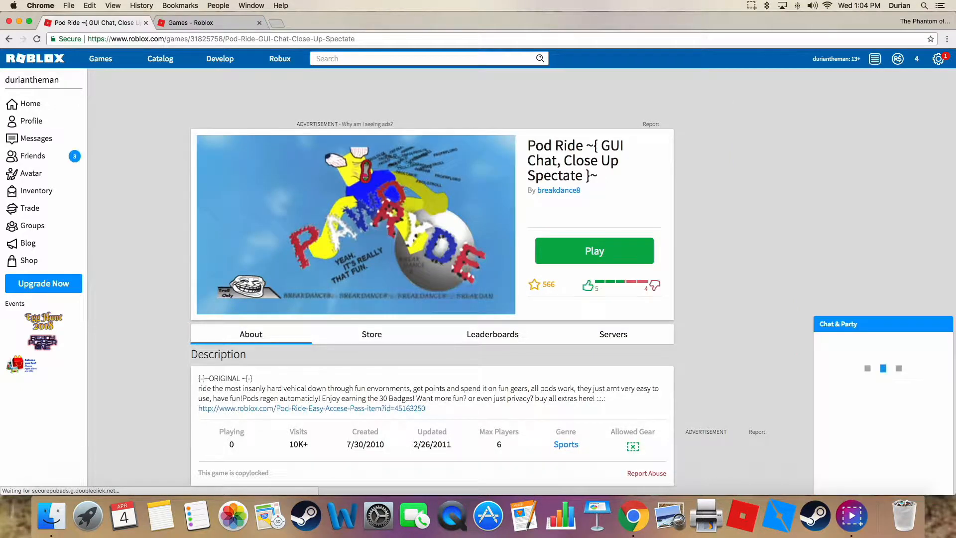
{"action": "left_click", "coordinate": [594, 251]}
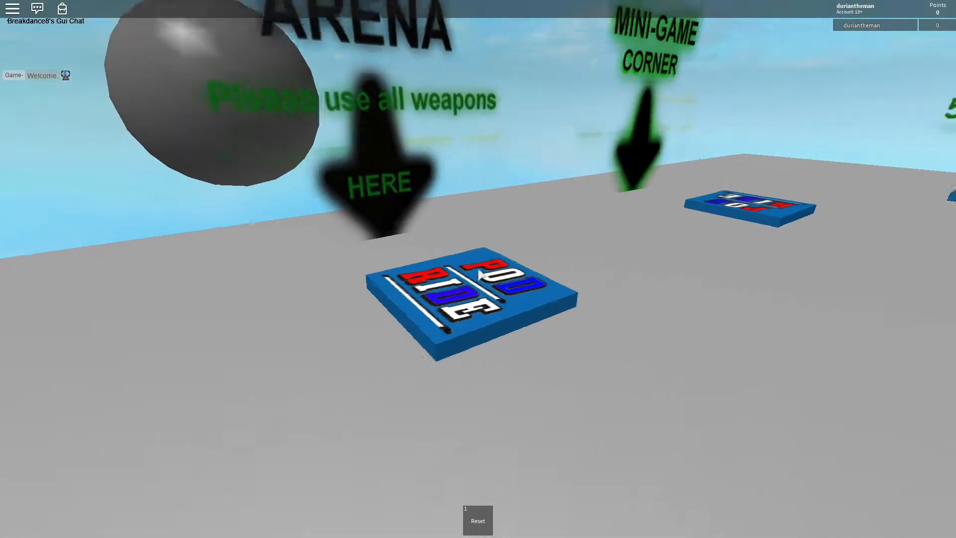
{"action": "mouse_move", "coordinate": [479, 275]}
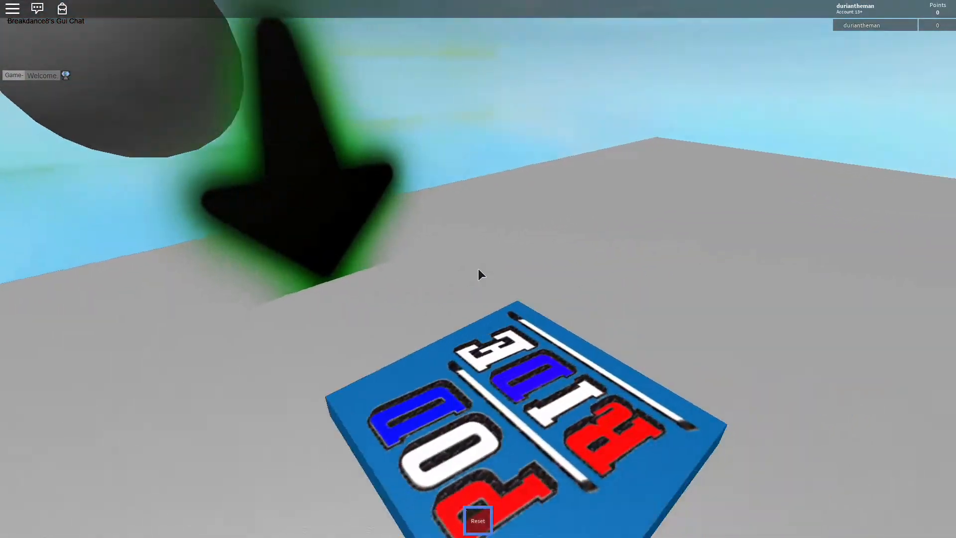
Step: Walk the Pod Ride arena collecting 5 points, ending near the question-mark figures
{"action": "left_click", "coordinate": [477, 520]}
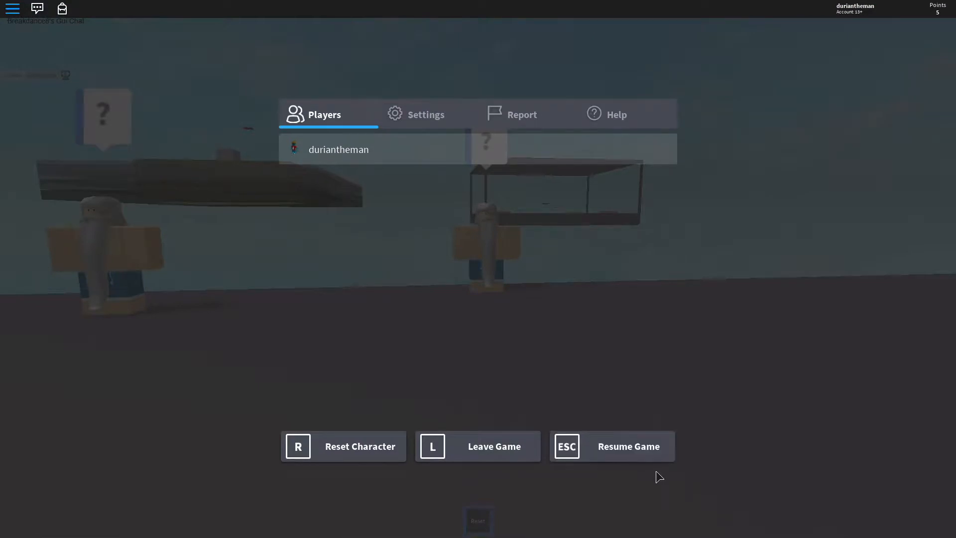
Step: Leave Pod Ride and confirm, returning to its Roblox page in Chrome
{"action": "left_click", "coordinate": [611, 446]}
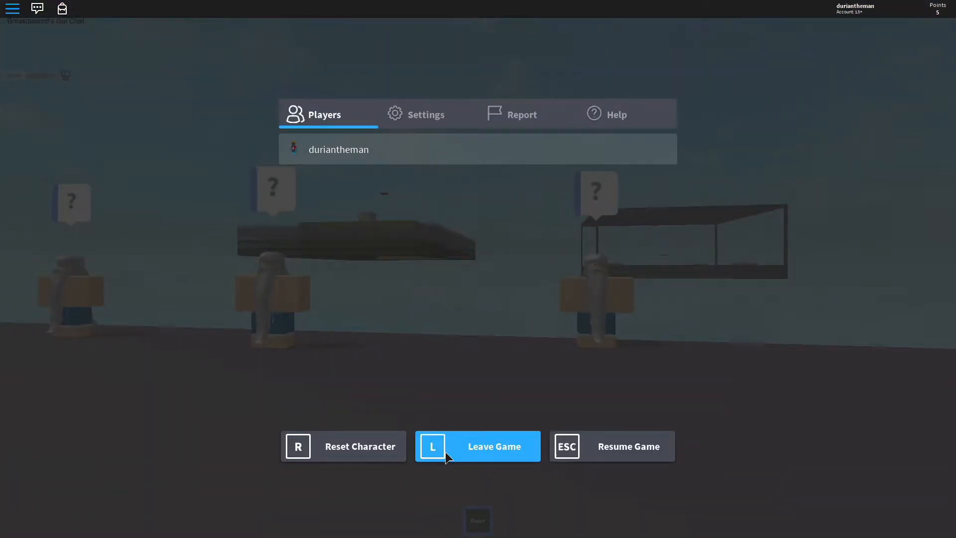
{"action": "left_click", "coordinate": [477, 446]}
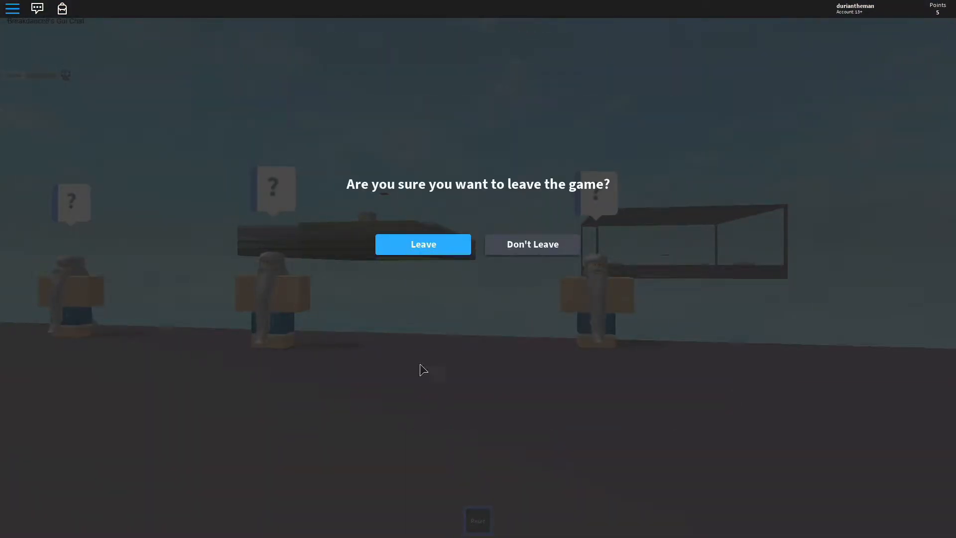
{"action": "left_click", "coordinate": [423, 244]}
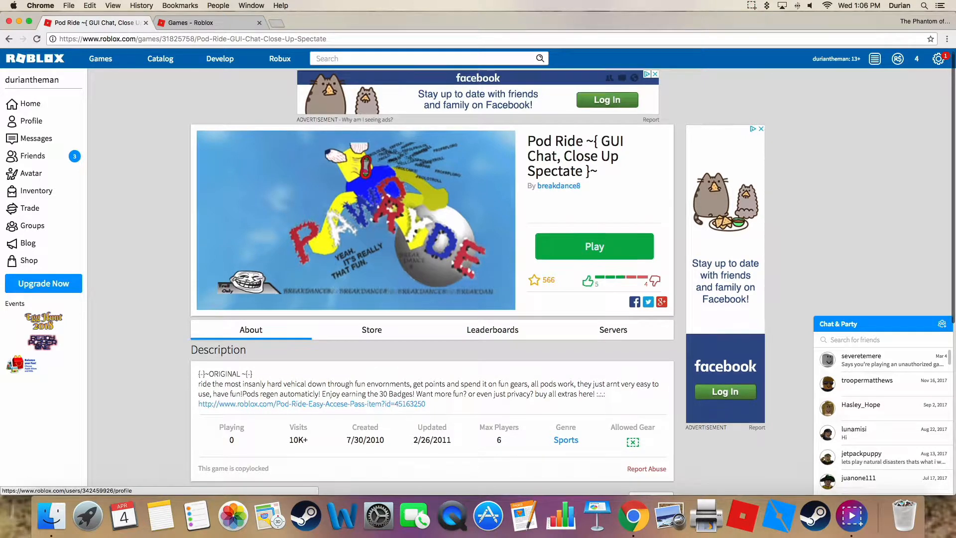
Step: Scroll the tide pods search results to reach the EAT TIDE PODS thumbnail
{"action": "scroll", "scroll_direction": "down", "scroll_amount": 3}
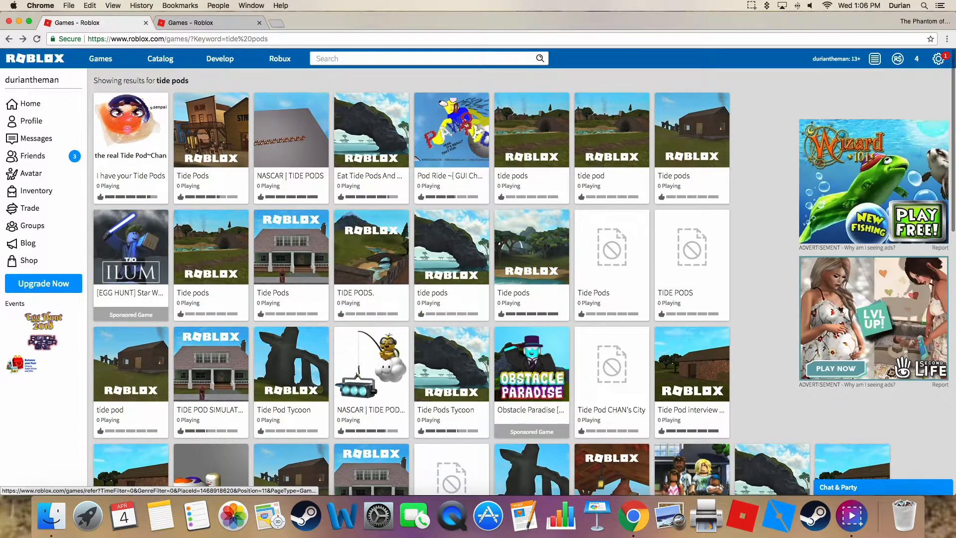
{"action": "scroll", "scroll_direction": "down", "scroll_amount": 3}
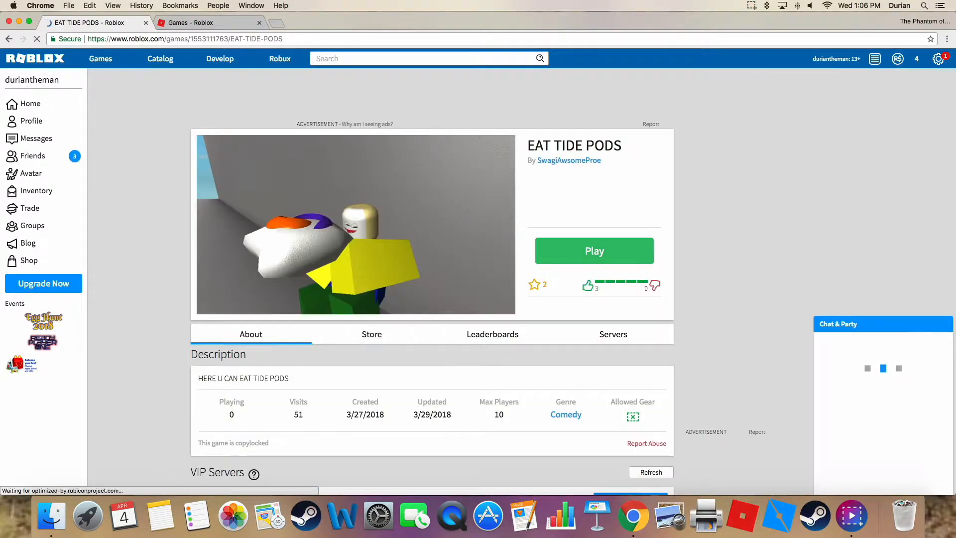
{"action": "left_click", "coordinate": [594, 251]}
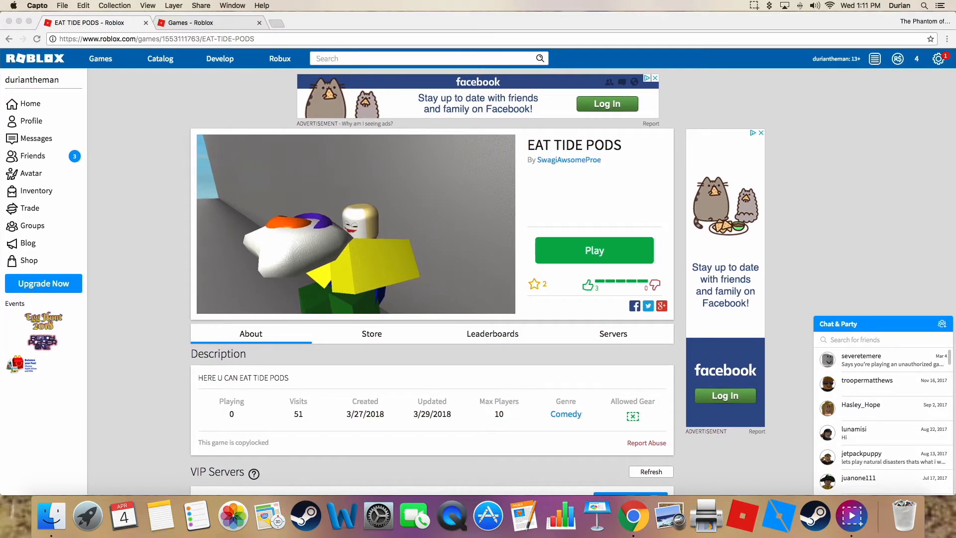
Step: Bring up Capto's recording controls from the menu bar to stop and save
{"action": "left_click", "coordinate": [767, 6]}
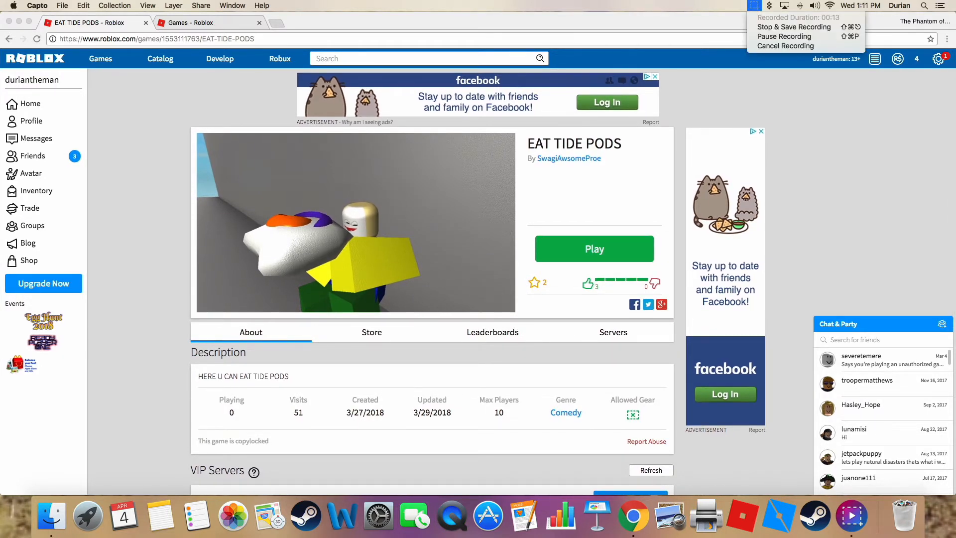
{"action": "mouse_move", "coordinate": [793, 27]}
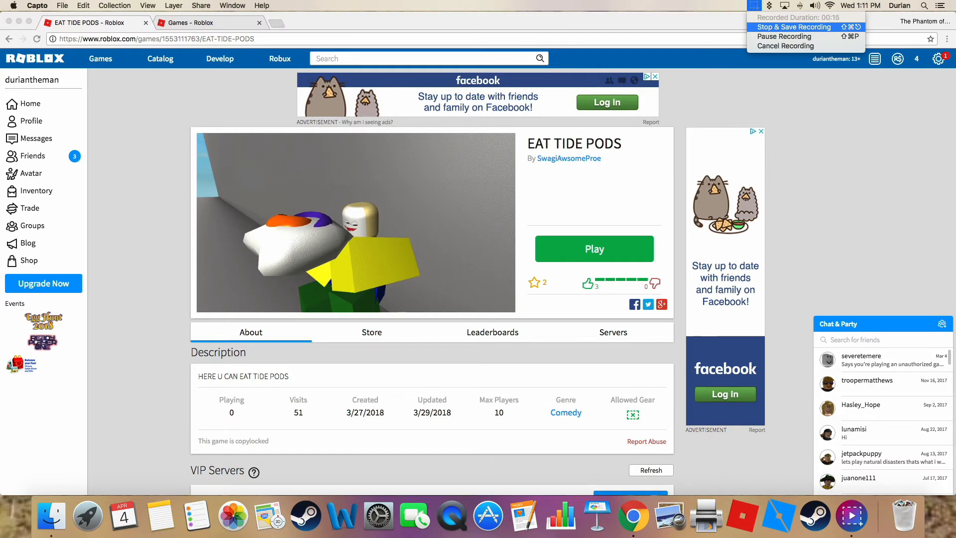